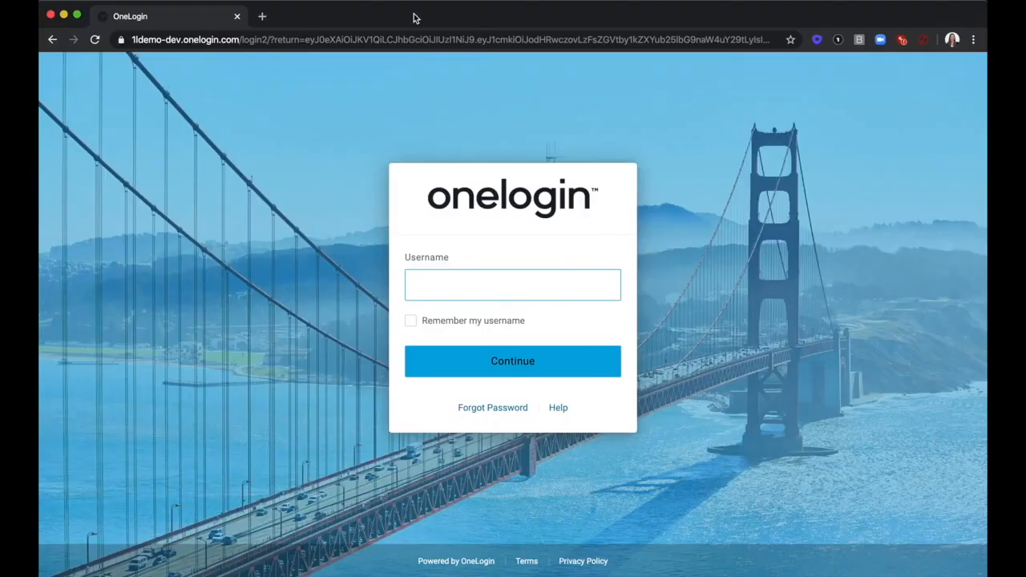
Step: Sign in to OneLogin with the username and password to reach the apps portal
{"action": "type", "text": "1"}
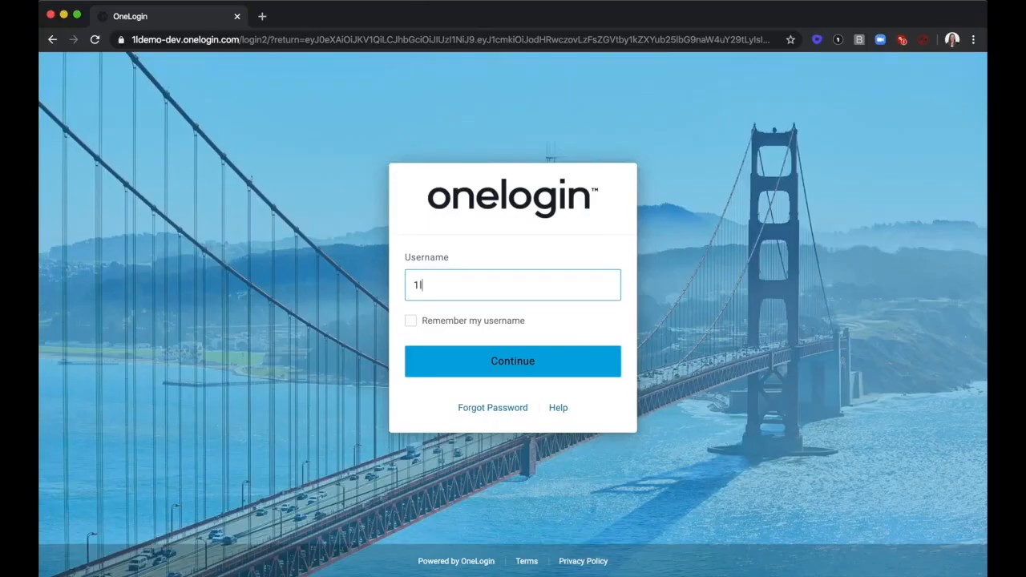
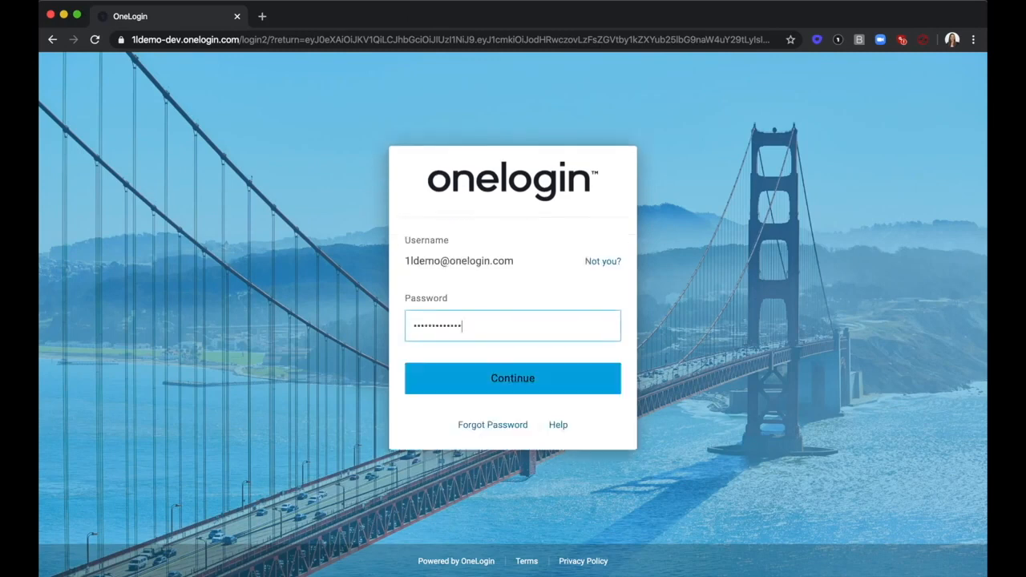
{"action": "left_click", "coordinate": [513, 378]}
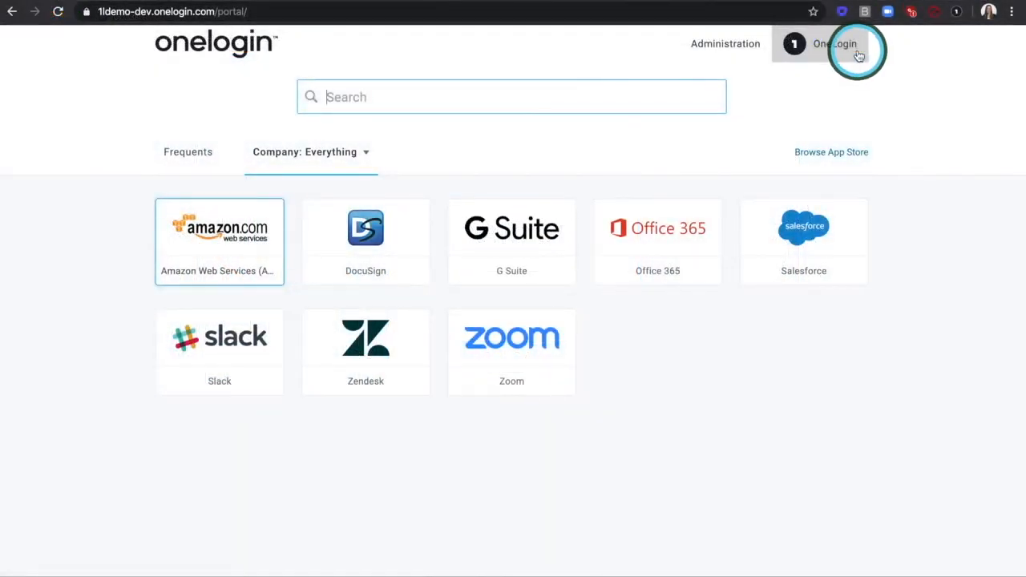
Step: From the account menu's Profile, view Security Factors and start adding a new factor
{"action": "left_click", "coordinate": [820, 43]}
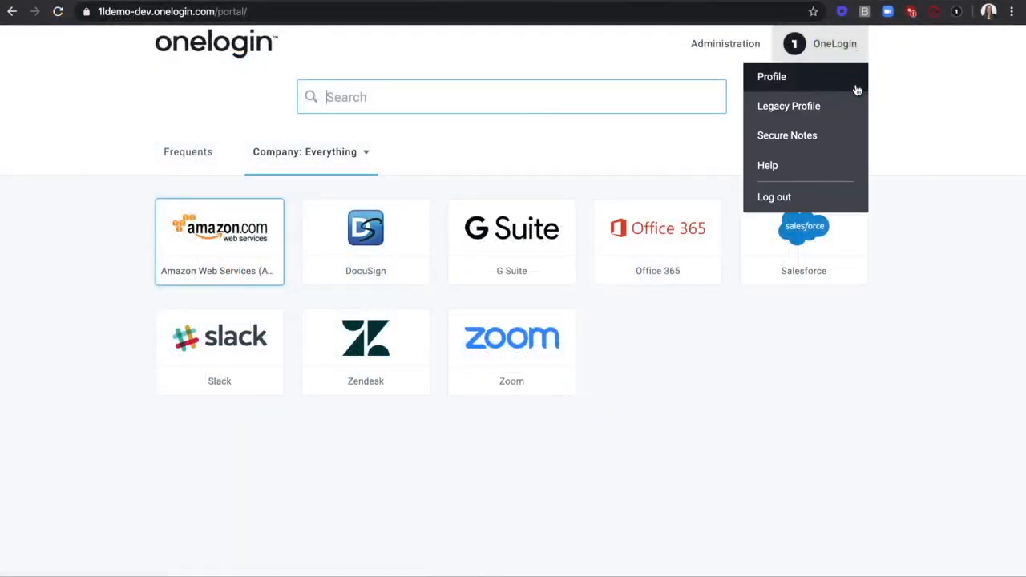
{"action": "left_click", "coordinate": [771, 76]}
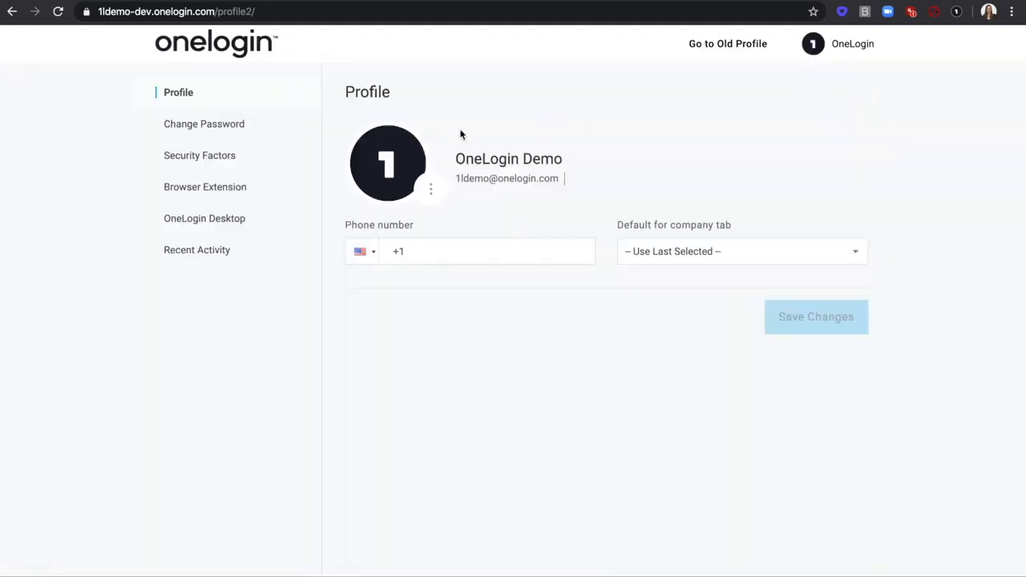
{"action": "left_click", "coordinate": [200, 155]}
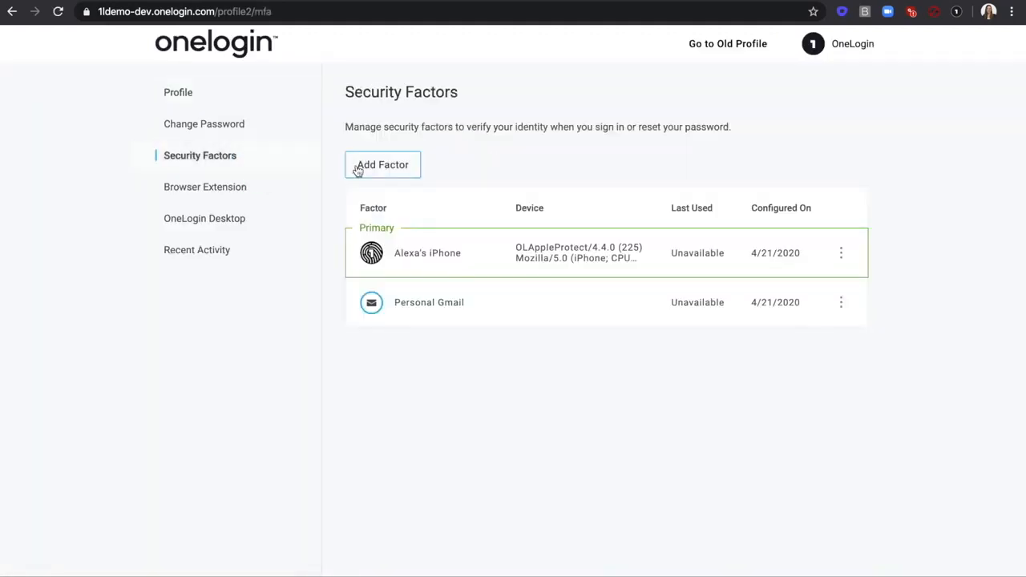
{"action": "left_click", "coordinate": [383, 165]}
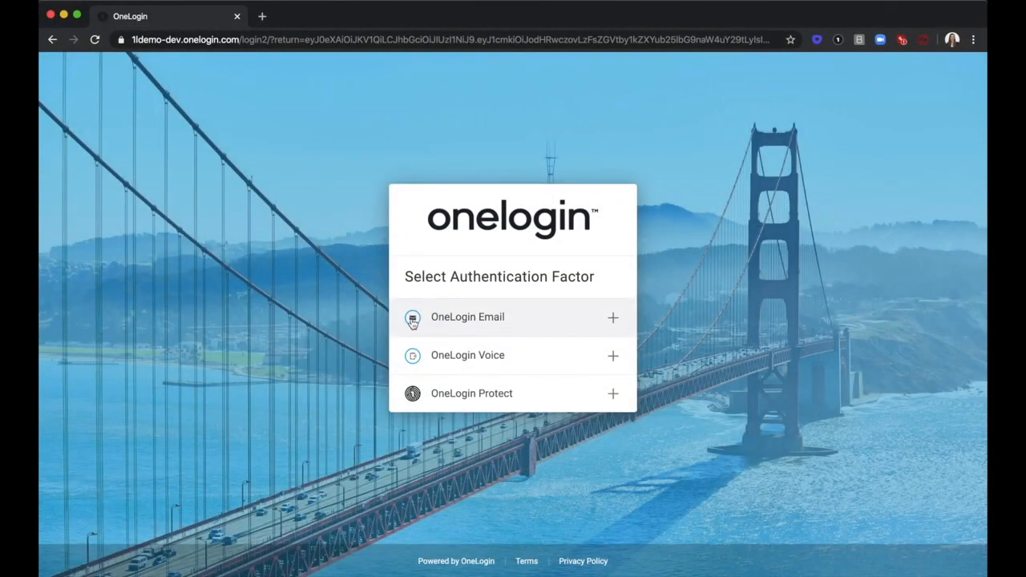
{"action": "mouse_move", "coordinate": [413, 399]}
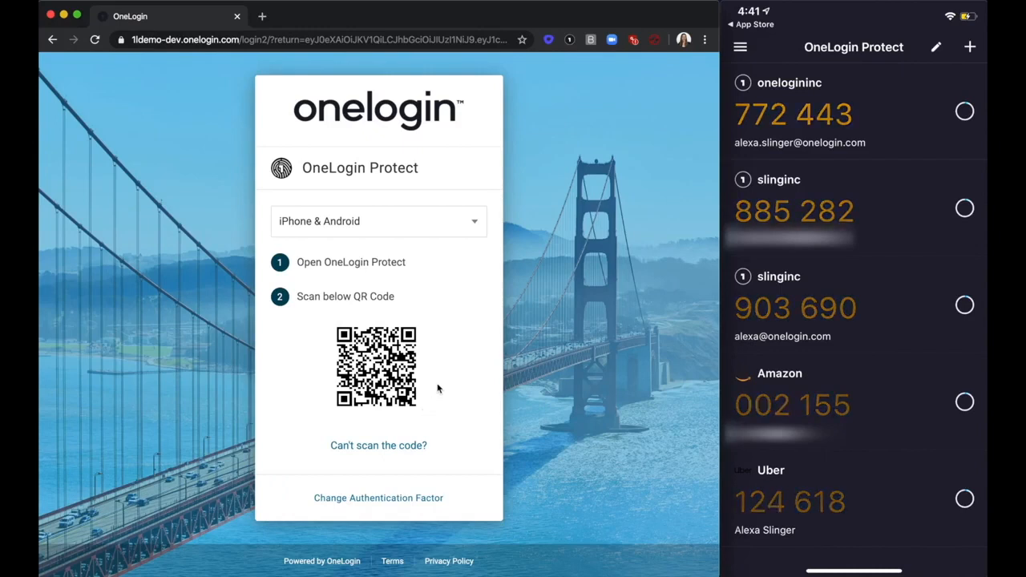
{"action": "left_click", "coordinate": [378, 221]}
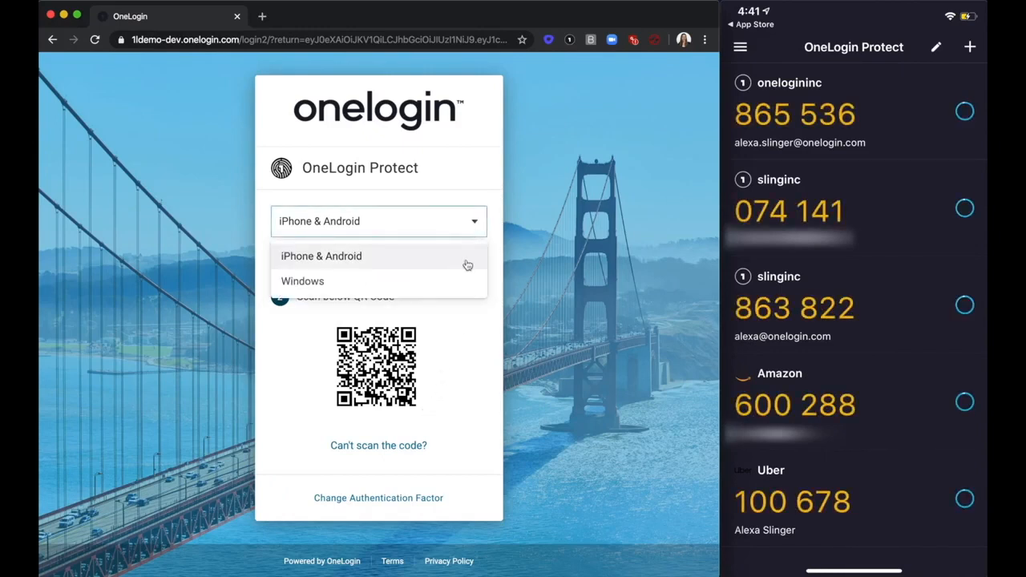
{"action": "left_click", "coordinate": [322, 256]}
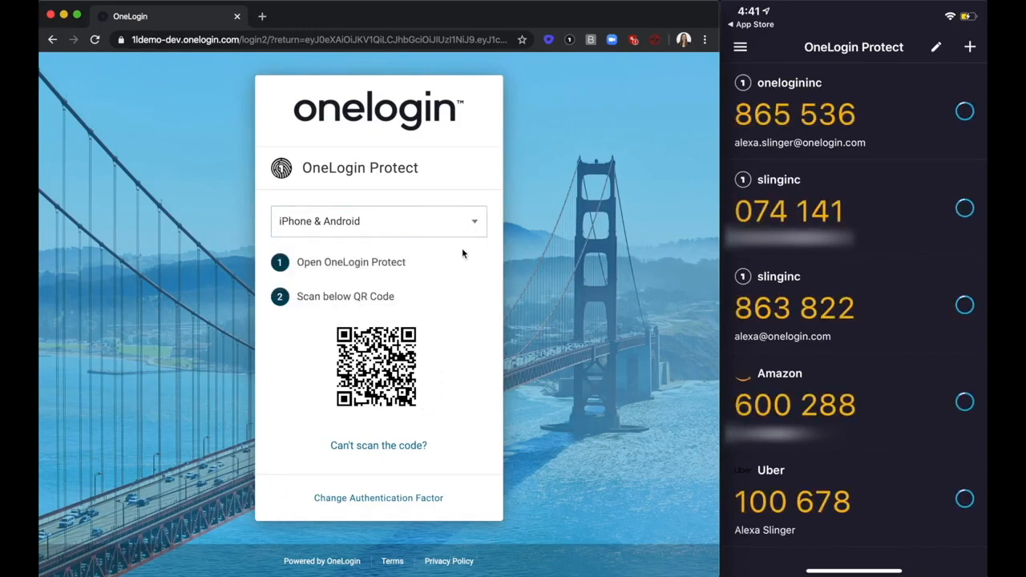
{"action": "mouse_move", "coordinate": [404, 304]}
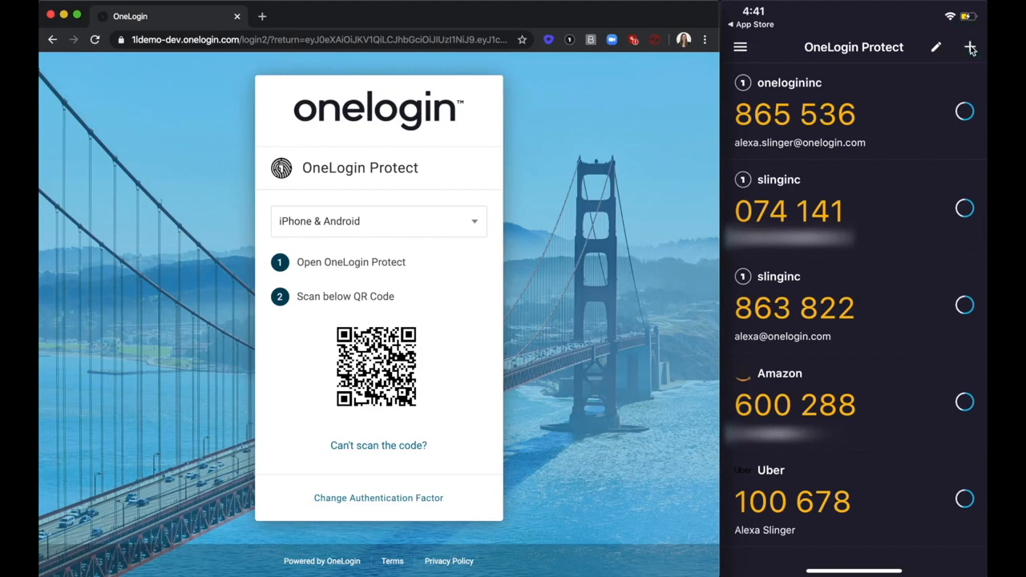
Step: Add an account in OneLogin Protect and allow camera access for scanning
{"action": "left_click", "coordinate": [971, 46]}
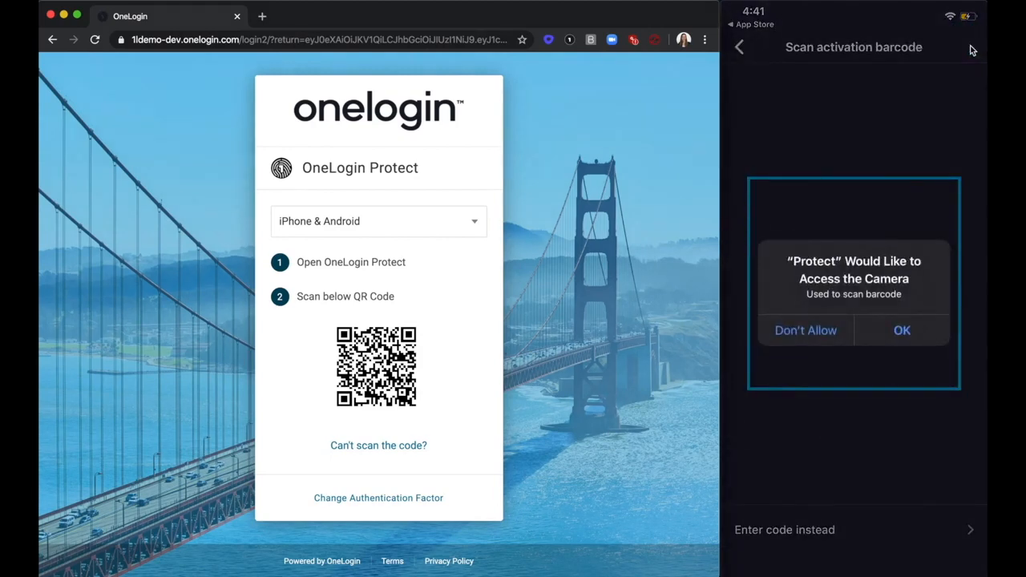
{"action": "left_click", "coordinate": [902, 331]}
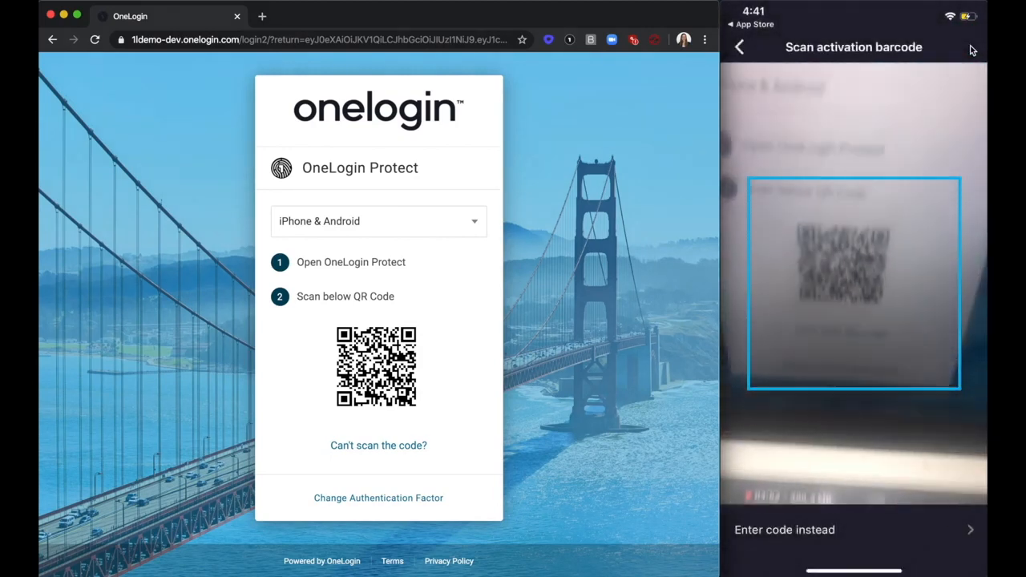